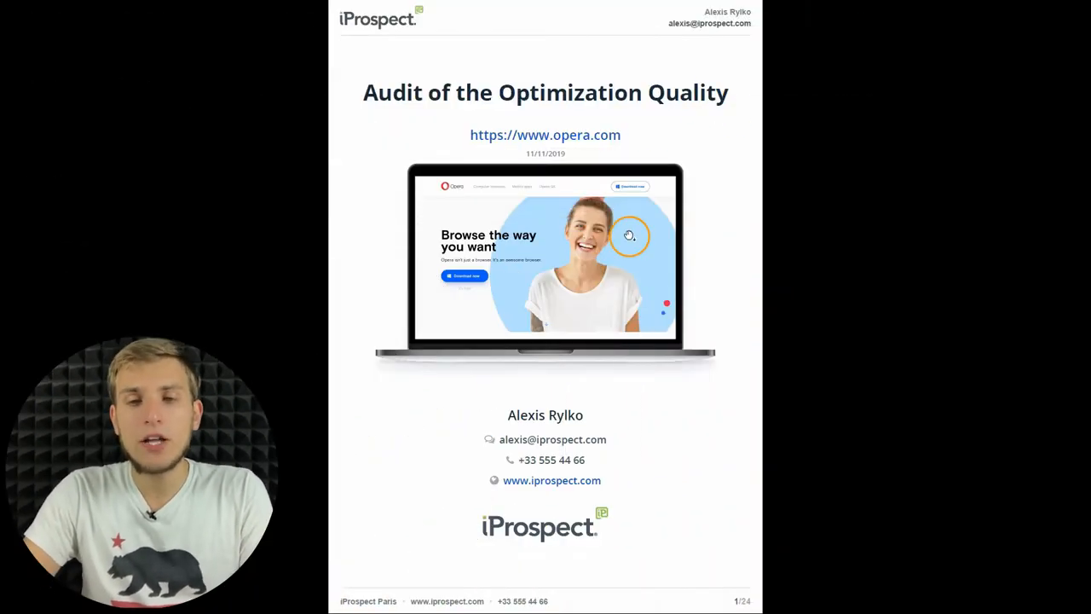
mouse_move(552, 253)
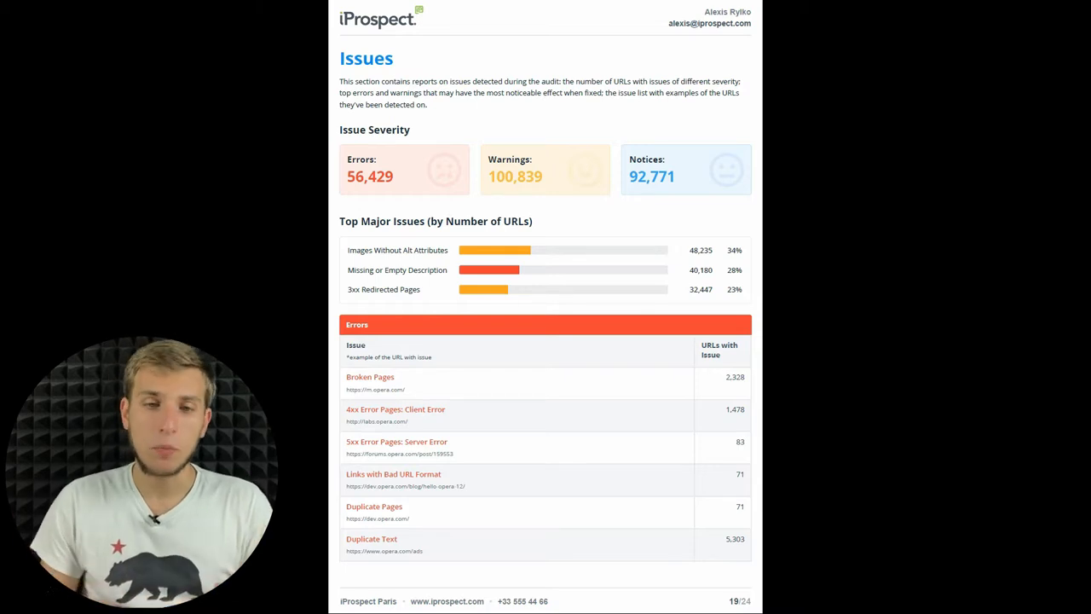
scroll(down, 3)
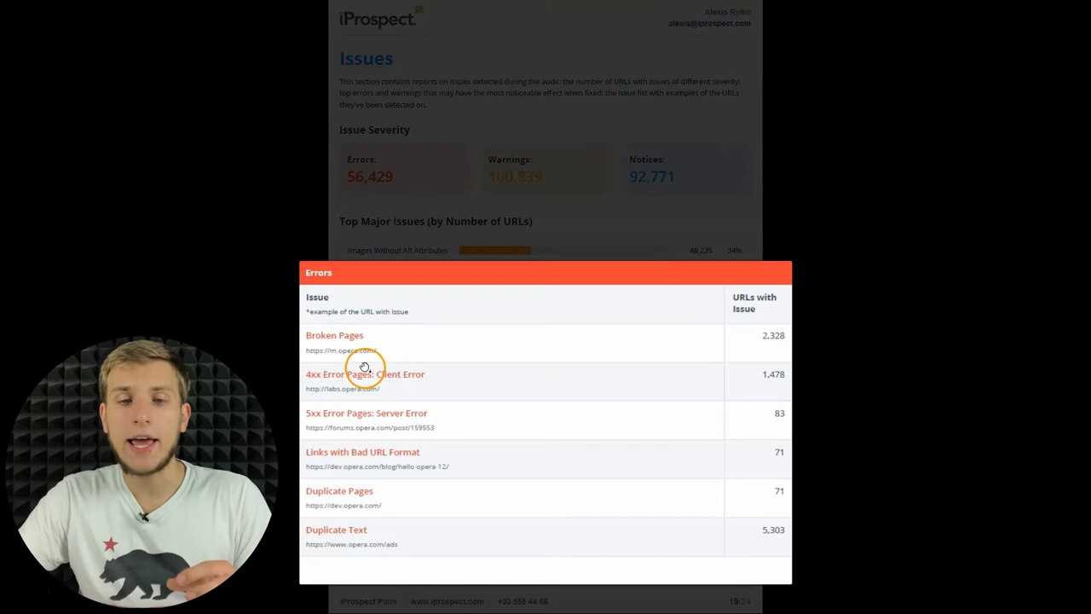
mouse_move(368, 476)
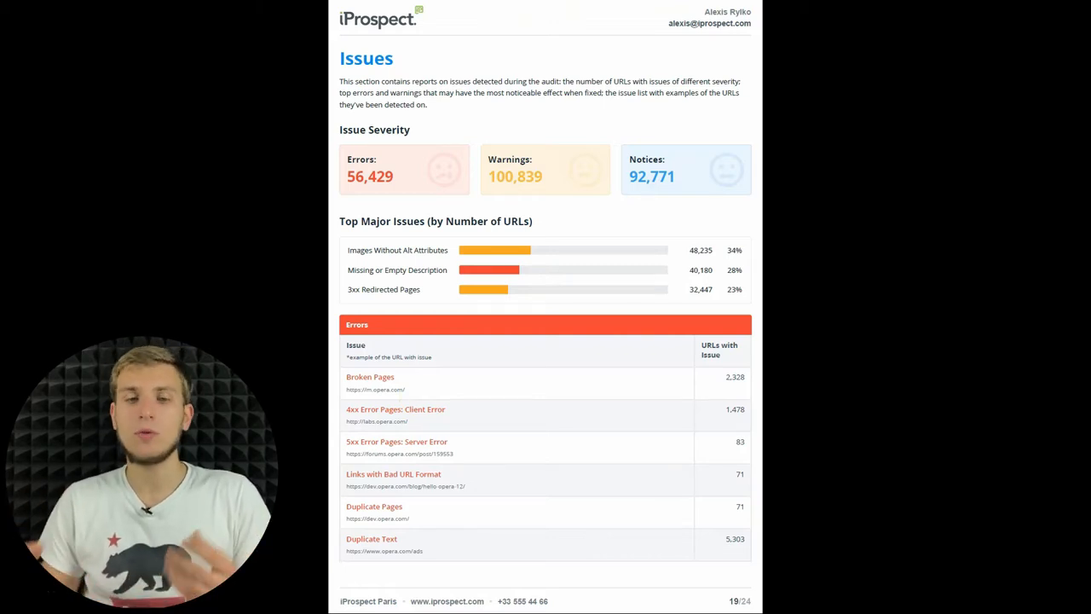
mouse_move(397, 390)
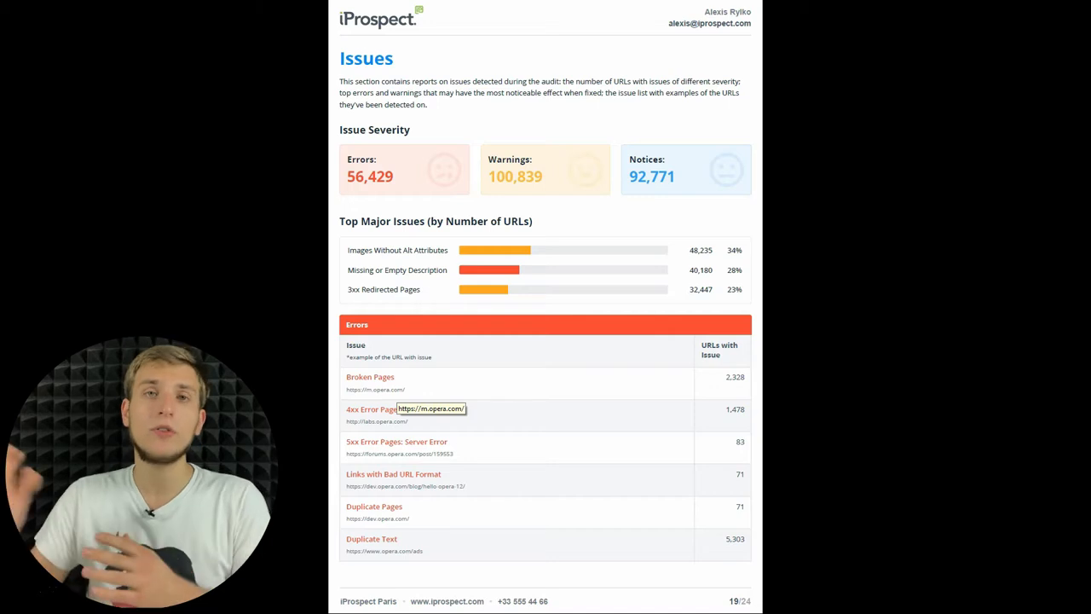
scroll(down, 3)
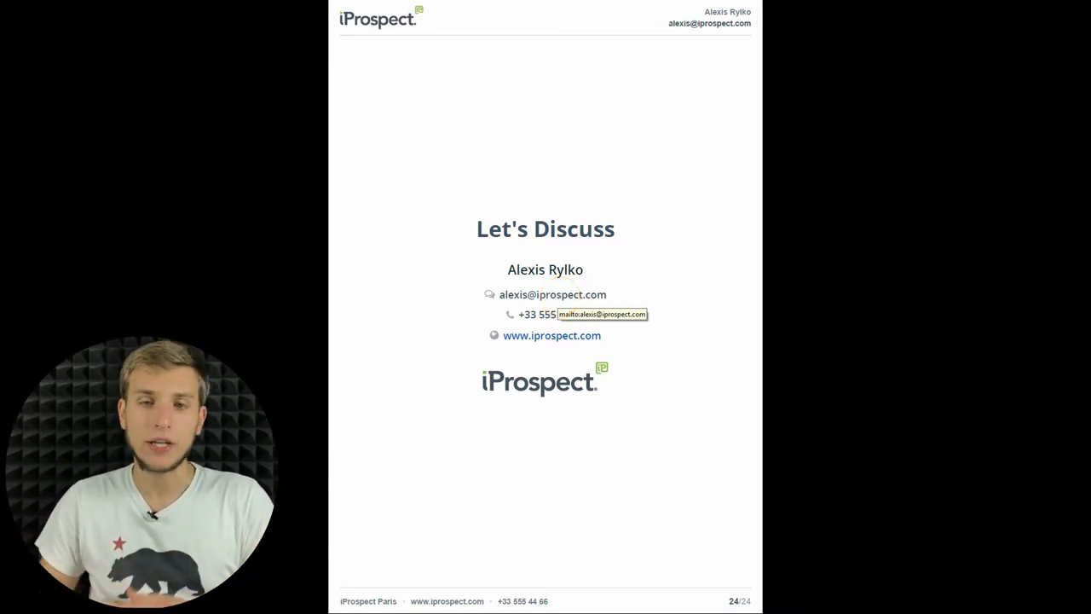
mouse_move(552, 314)
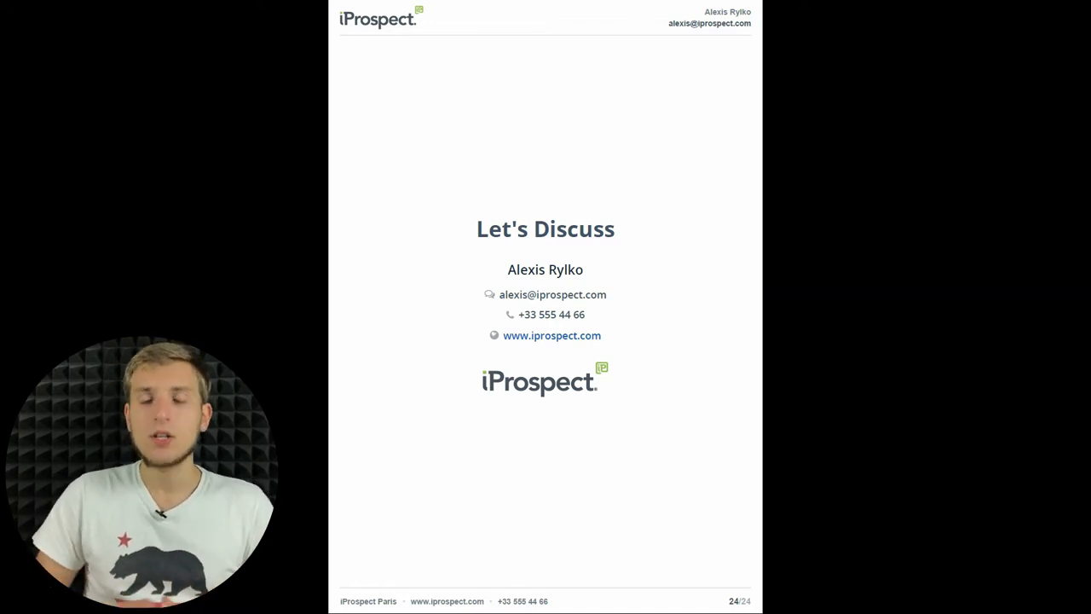
Step: Leave the PDF viewer and return to Netpeak Spider's amazon.com crawl dashboard
key(alt+tab)
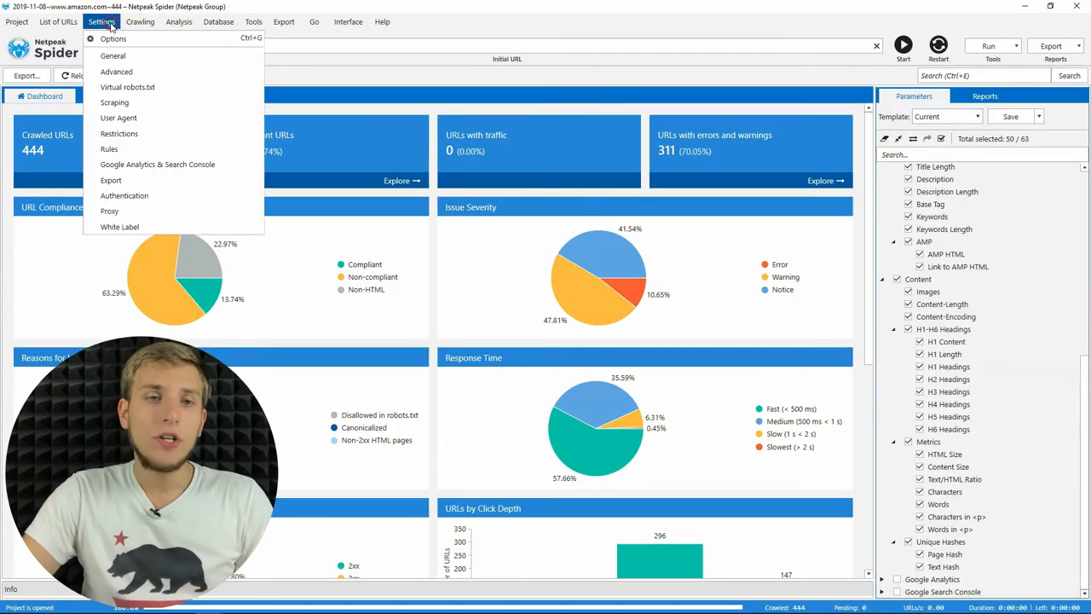
Step: Review the White Label settings with the iProspect logo and contacts, then save and close
click(119, 225)
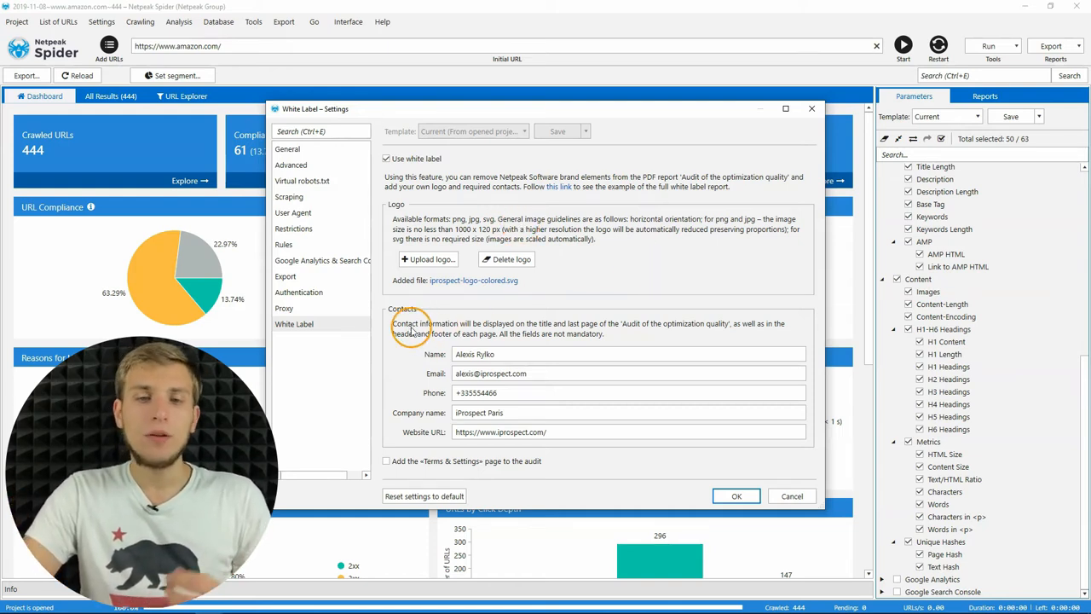
mouse_move(398, 401)
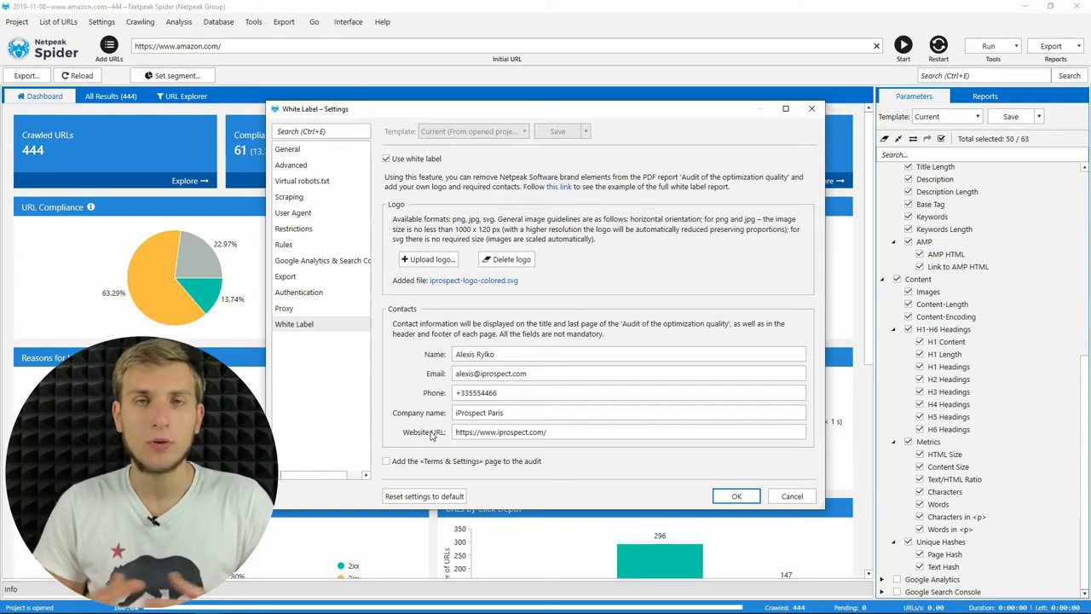
click(502, 431)
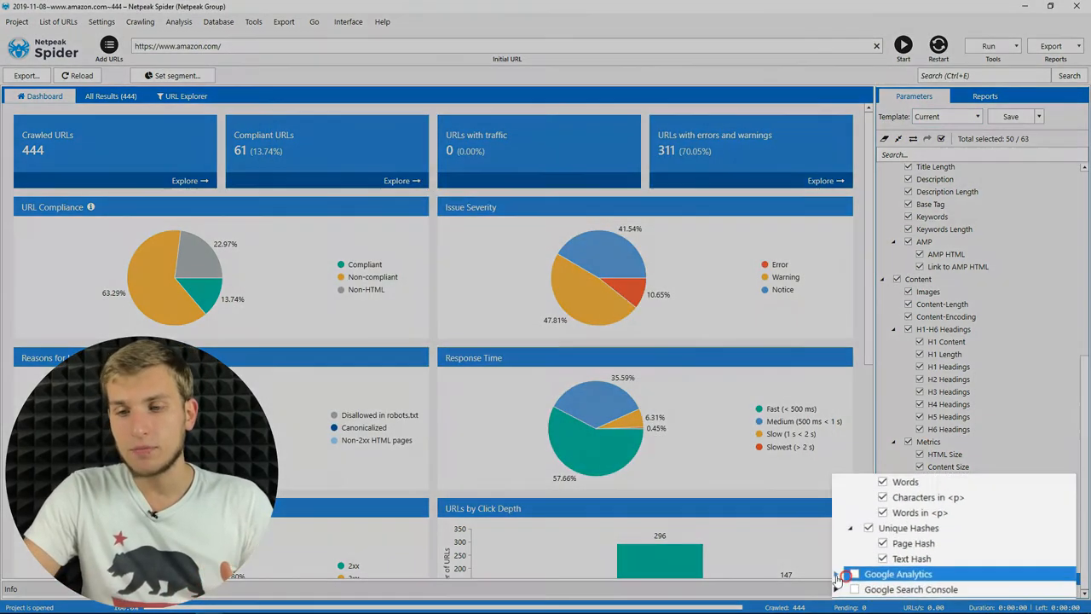
Step: Expand the Google Analytics group in the Parameters panel
click(897, 574)
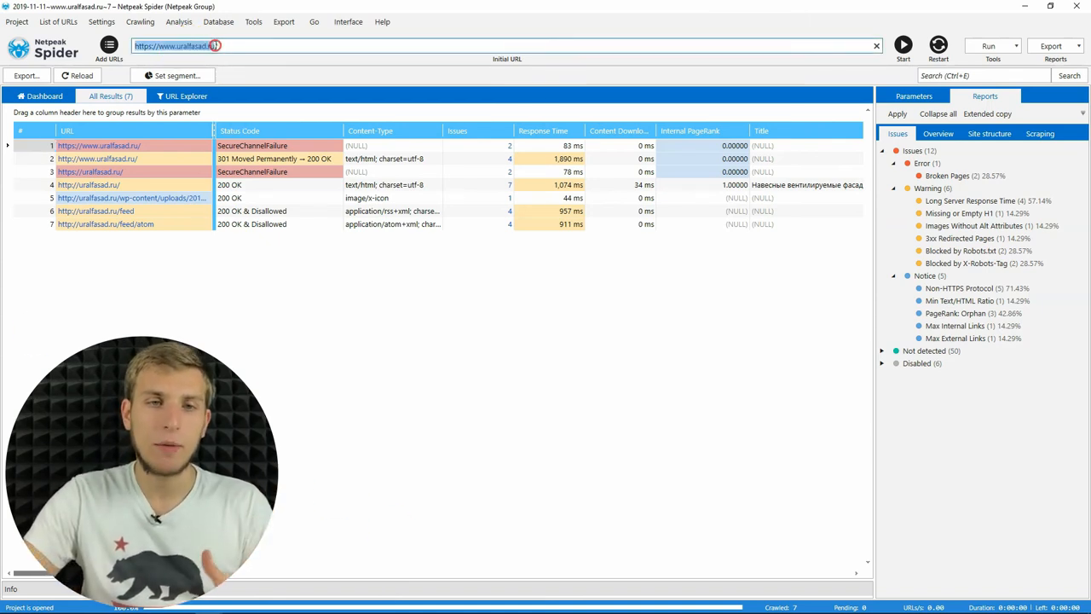
Step: Bring up cut, copy and paste options for the uralfasad.ru Initial URL field
right_click(218, 46)
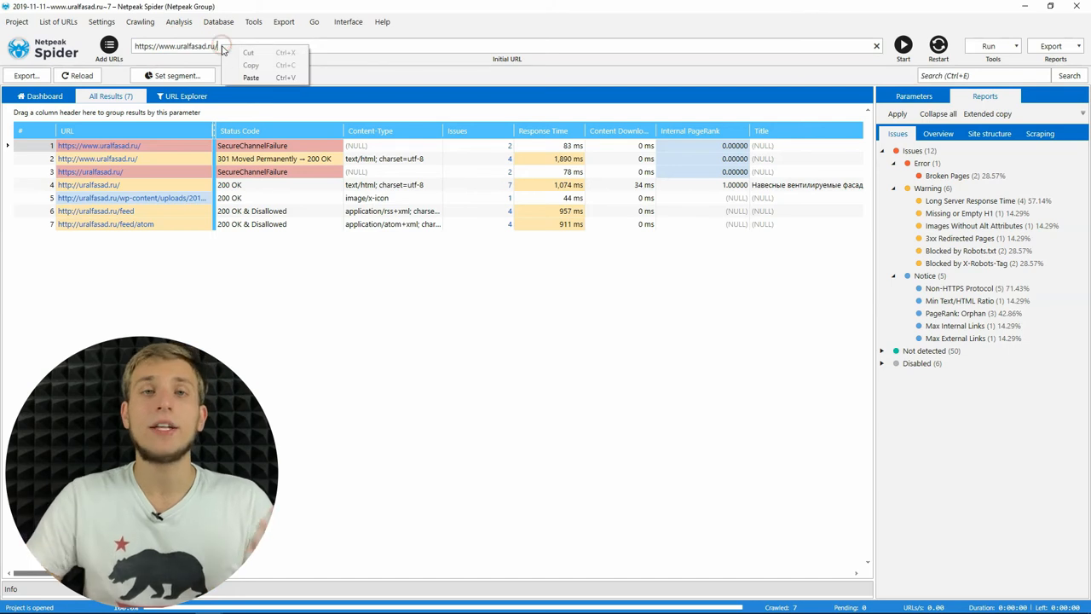